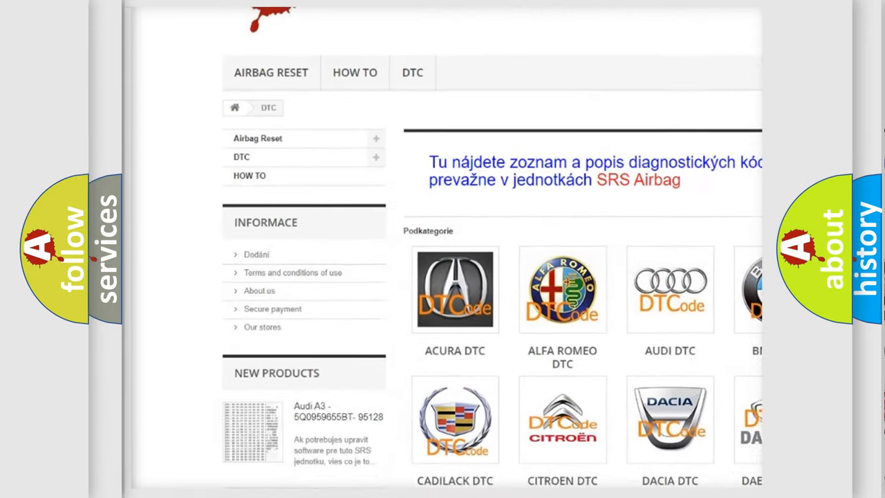
scroll("down", 3)
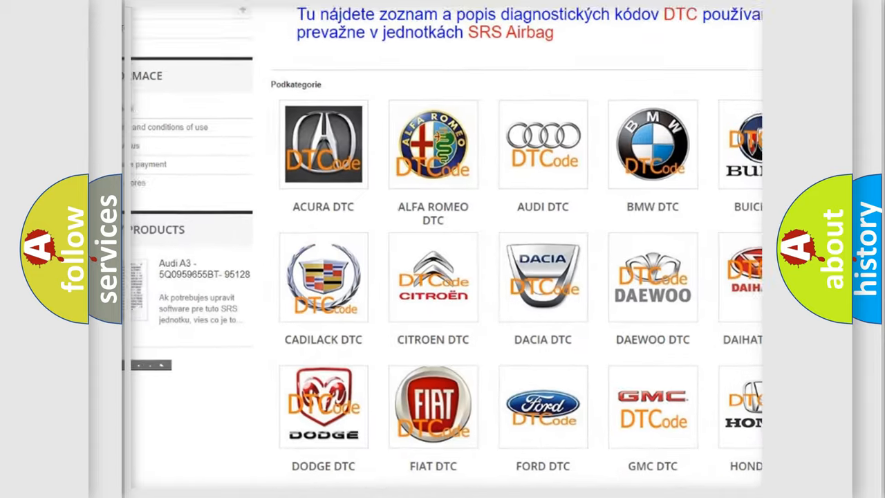
scroll("down", 3)
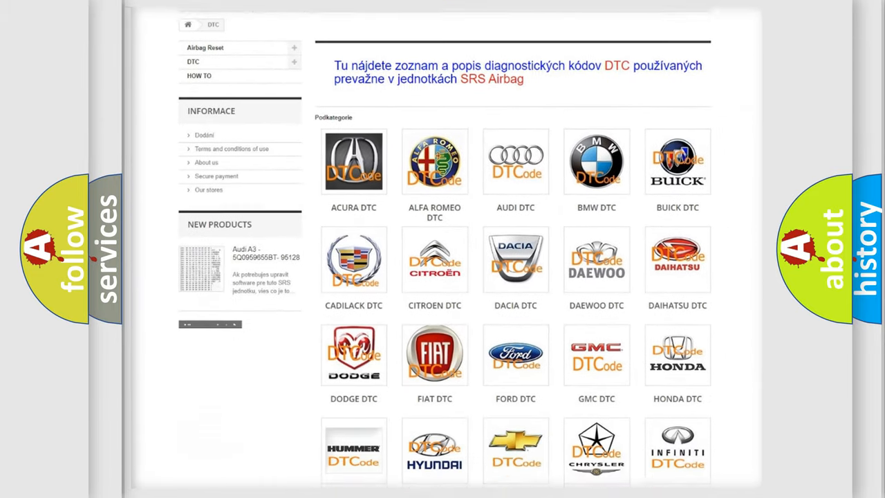
scroll("down", 3)
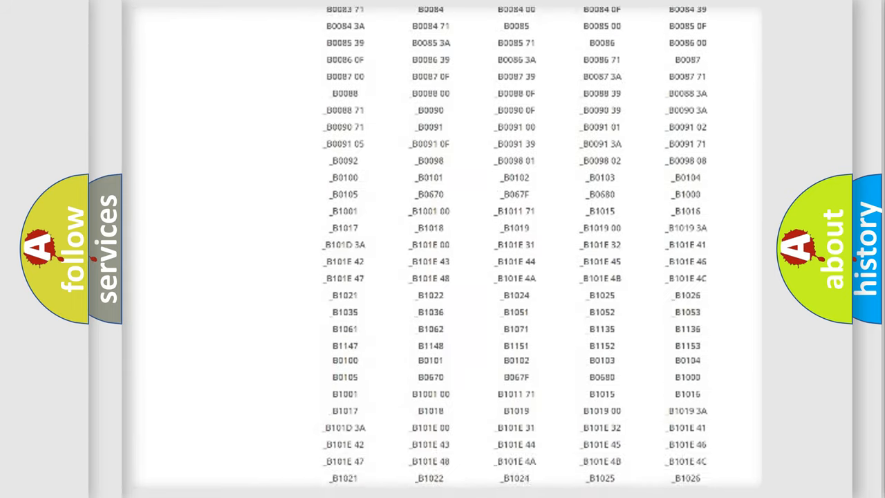
scroll("up", 3)
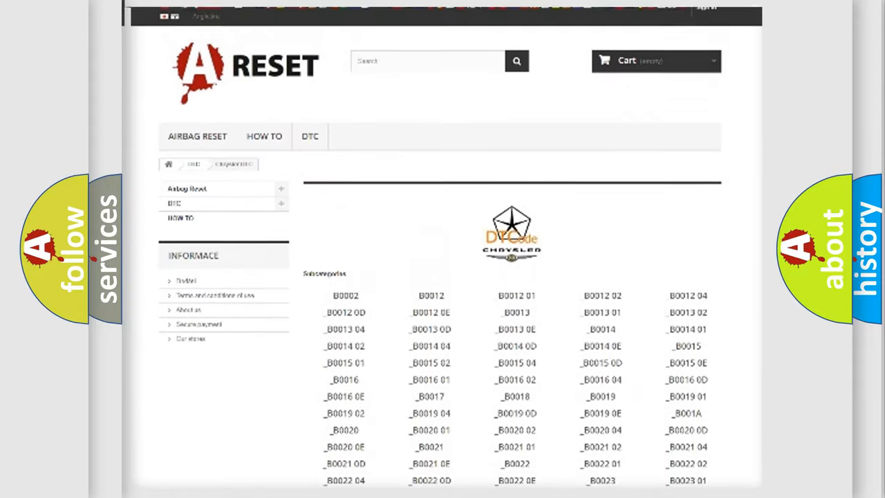